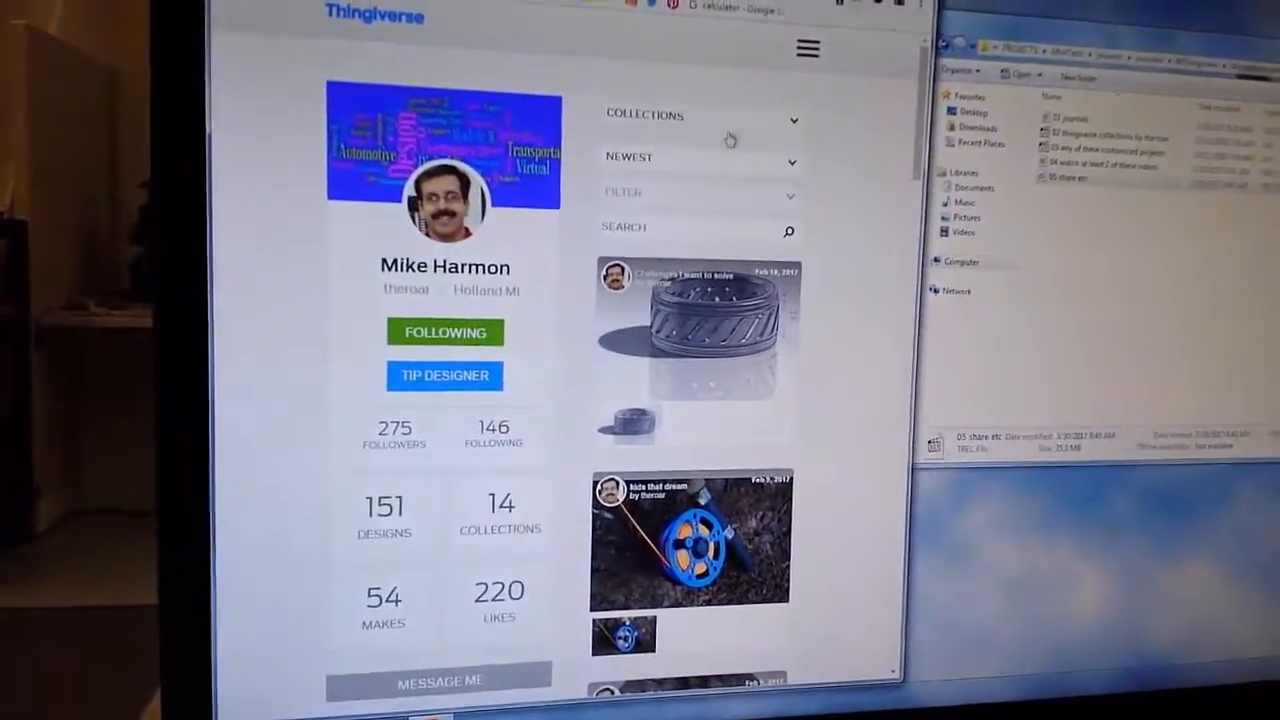
- Scroll down the designer's page toward the customizable 3D name design
scroll(down, 3)
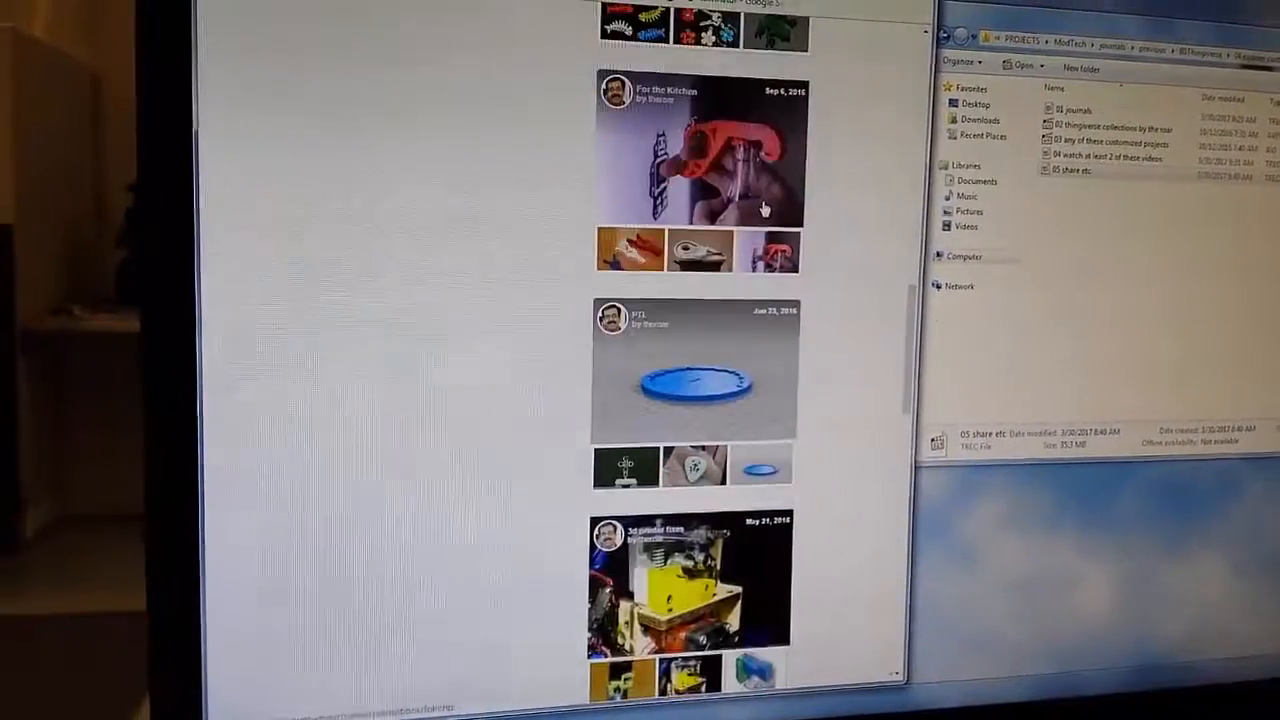
scroll(down, 3)
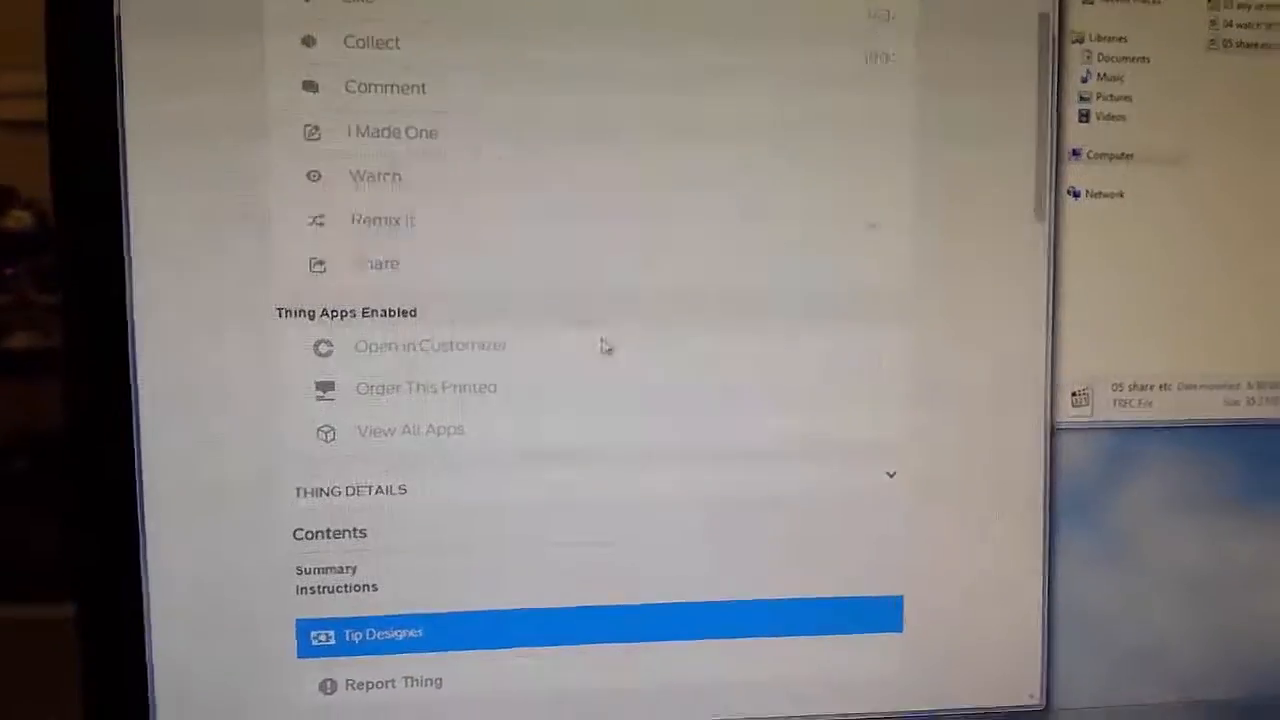
- In the Customizer, set the Textstring to 'Fisher' so the blue name plate preview renders
click(428, 344)
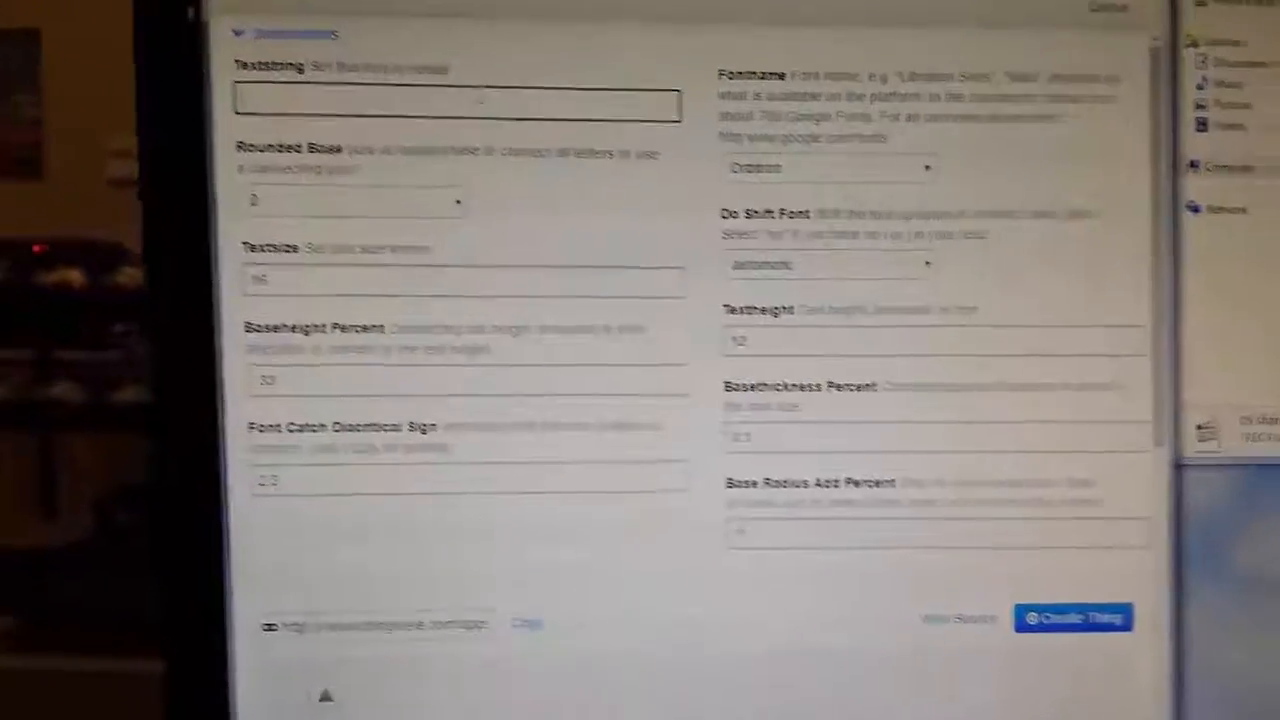
text(Fi)
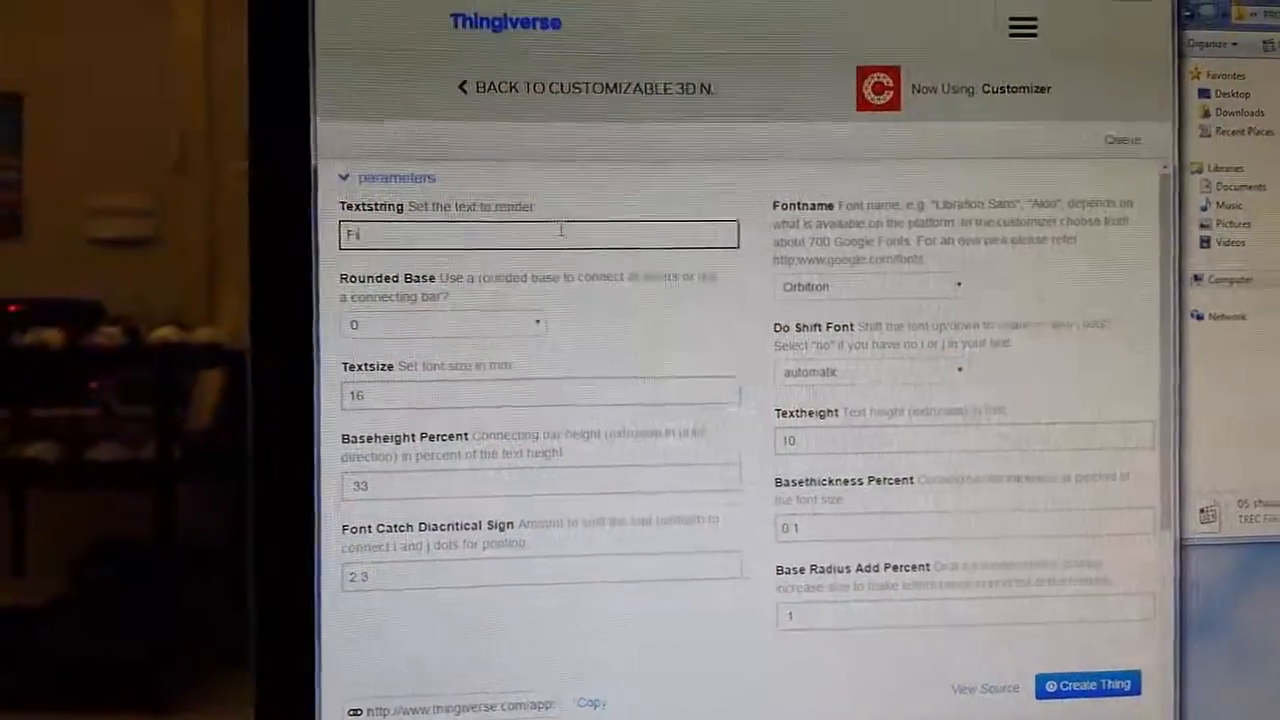
text(sher)
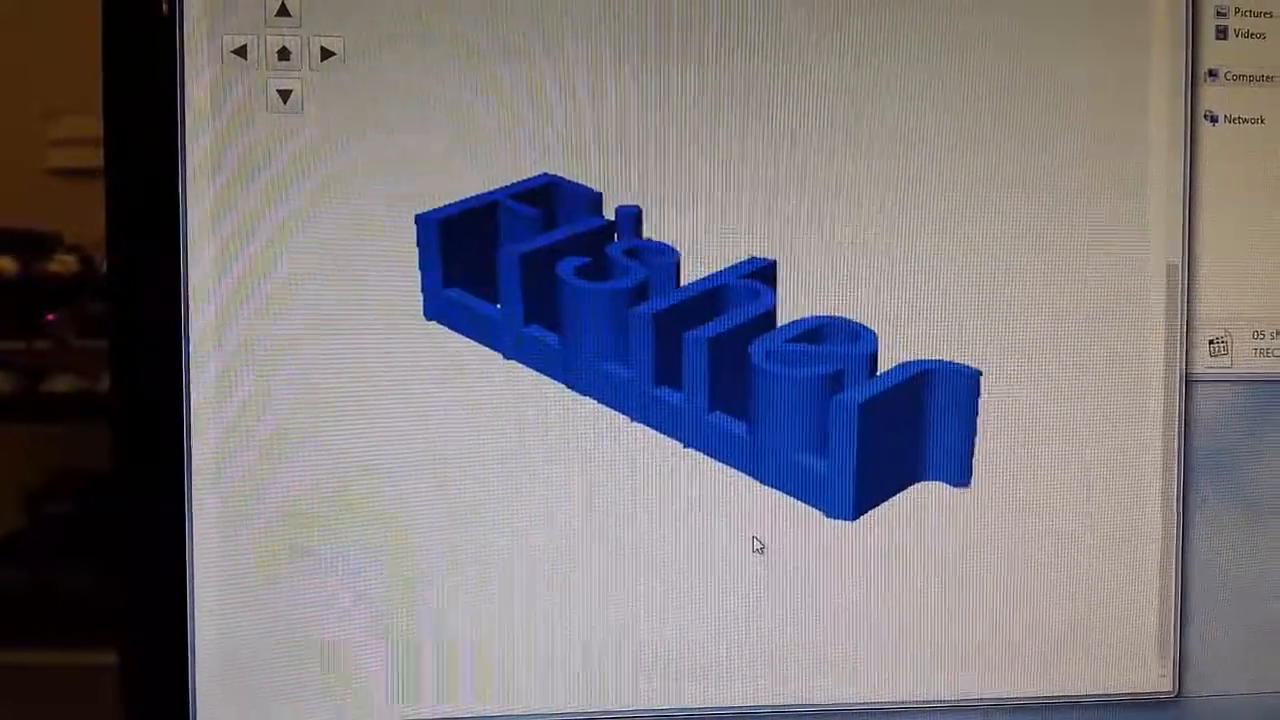
scroll(up, 3)
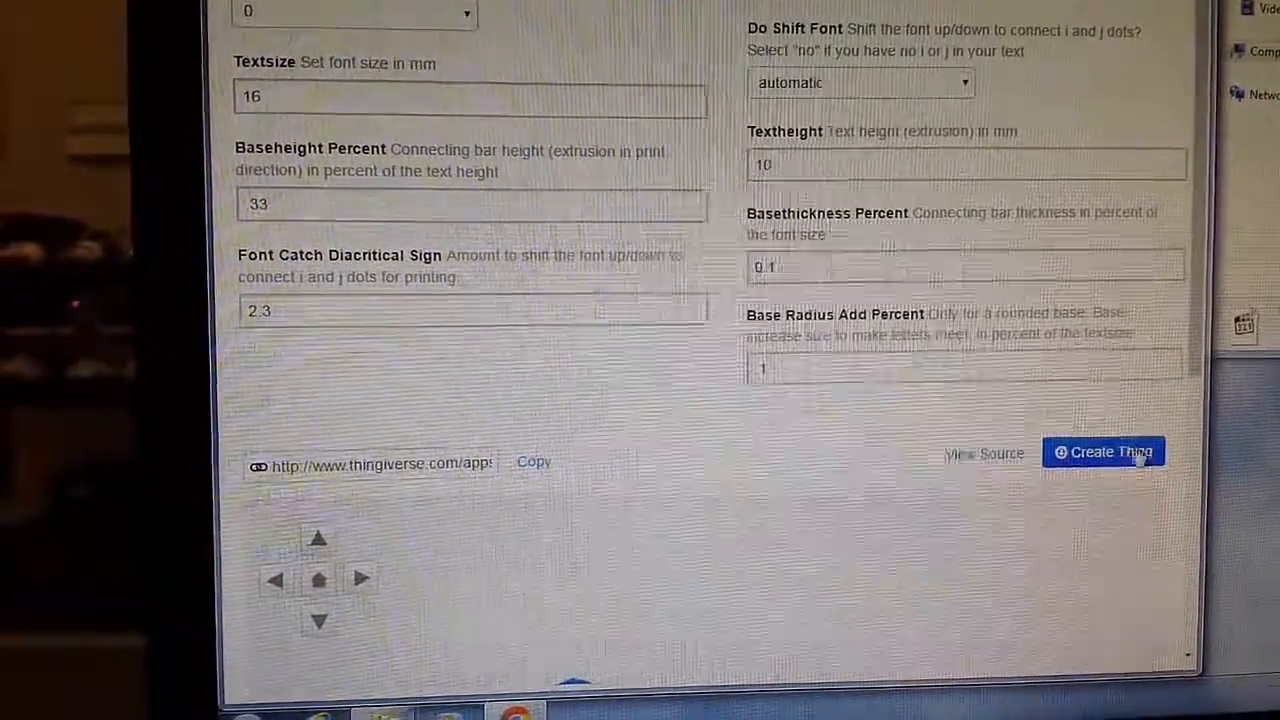
- Create and publish the customized plate as a new thing named 'Madison name 3D name plate'
click(1104, 452)
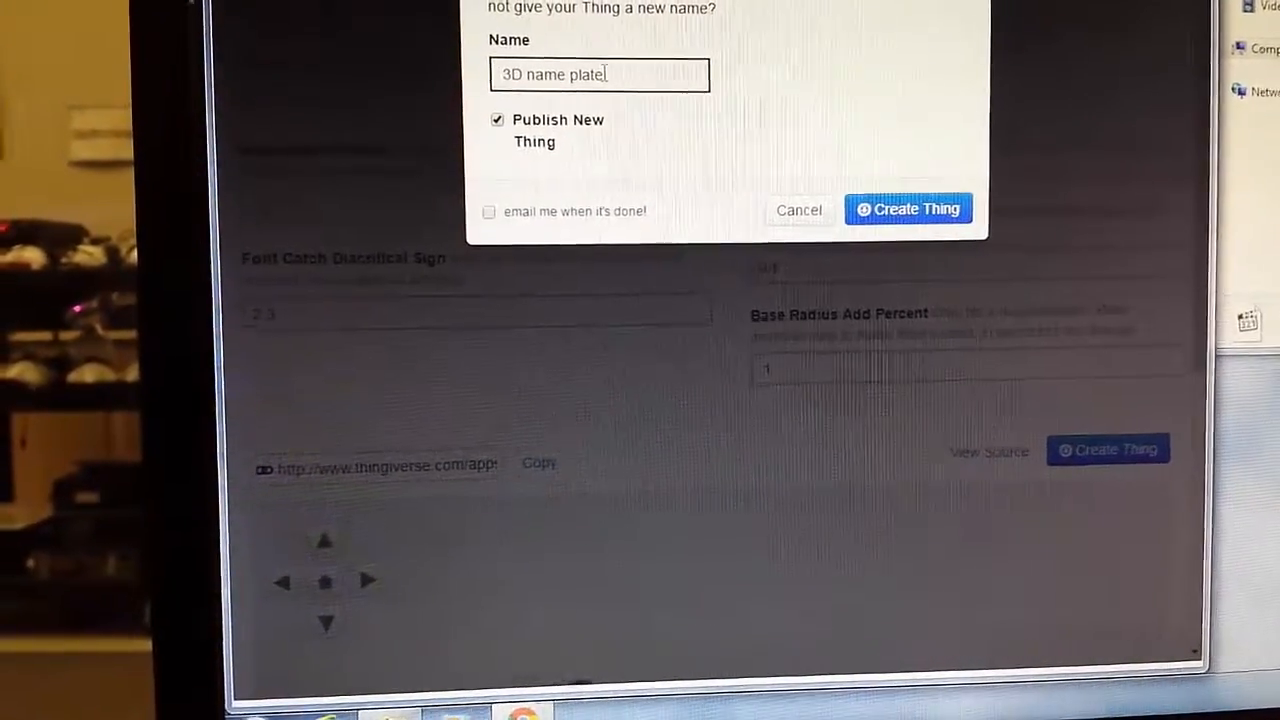
text(Madison name)
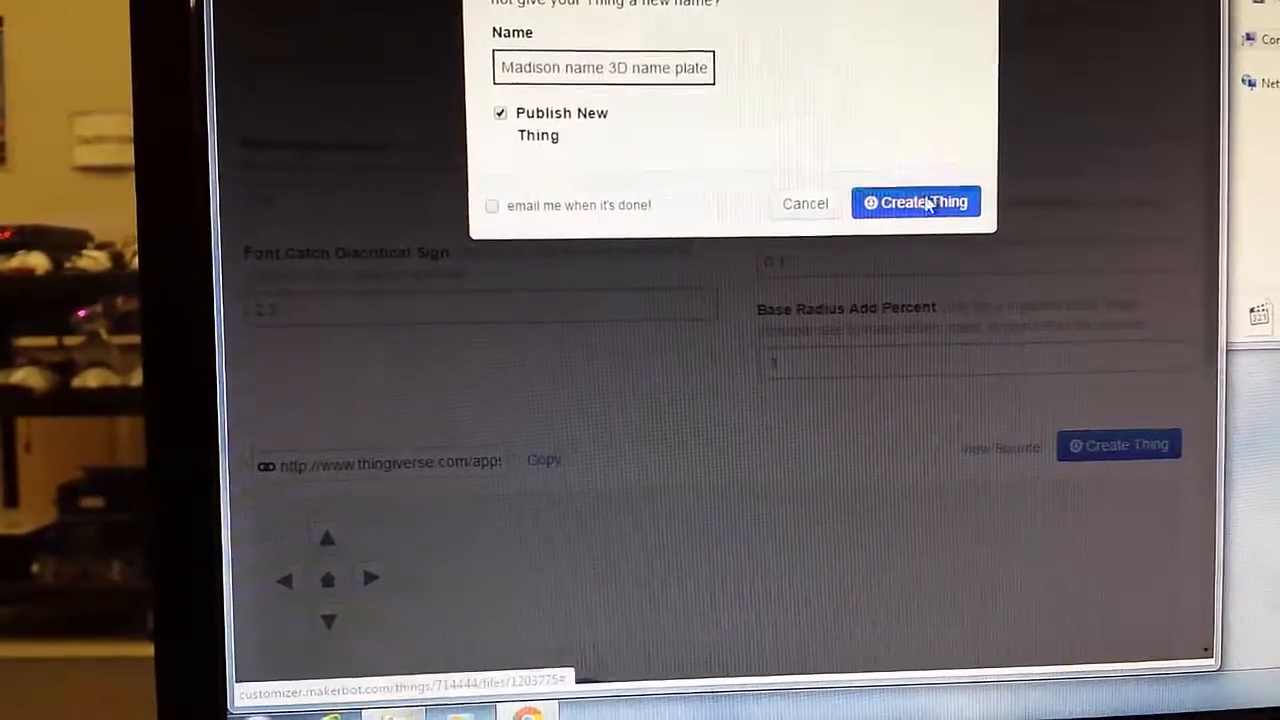
click(916, 202)
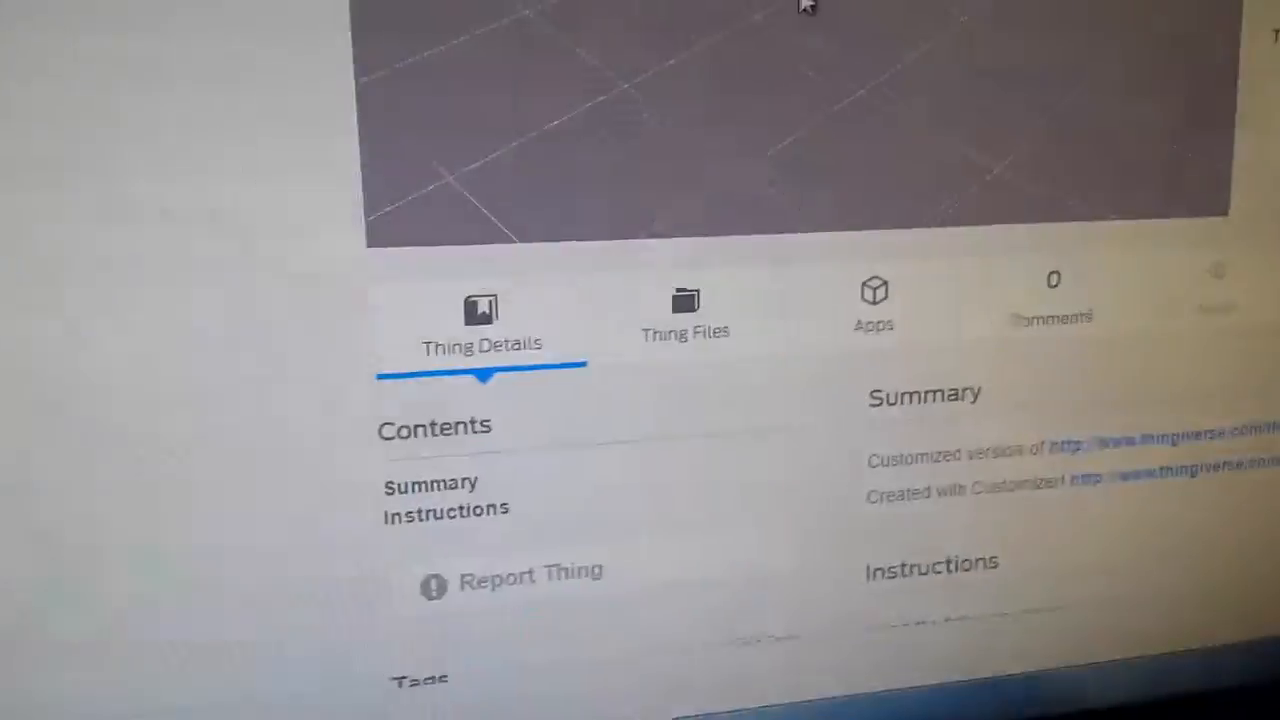
- From the Thing Files list, choose Save link as for the name plate's STL file
scroll(up, 3)
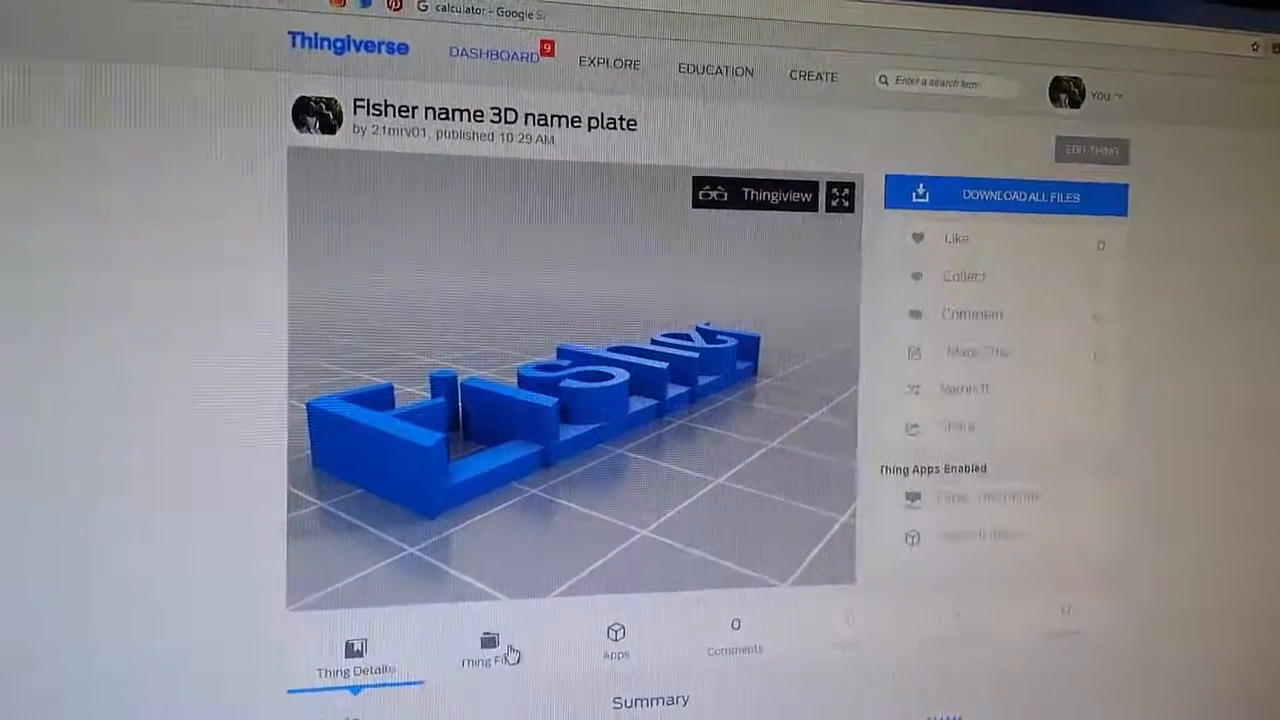
scroll(down, 3)
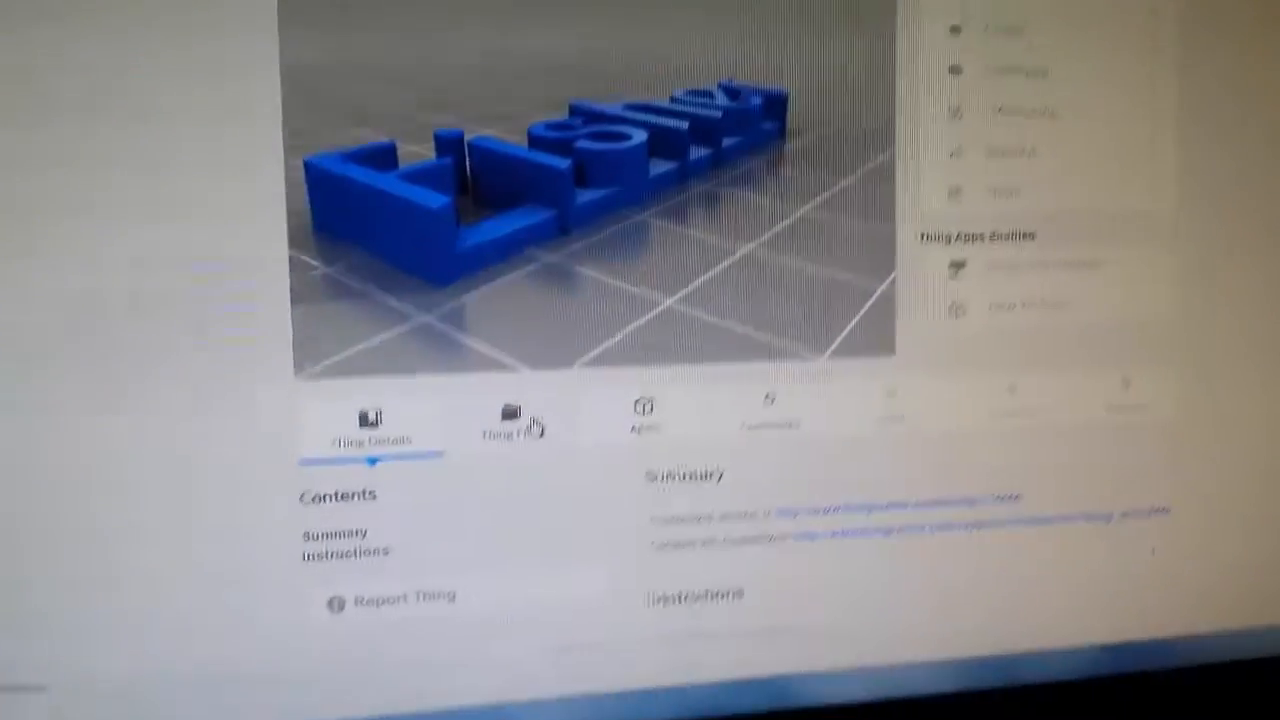
click(512, 424)
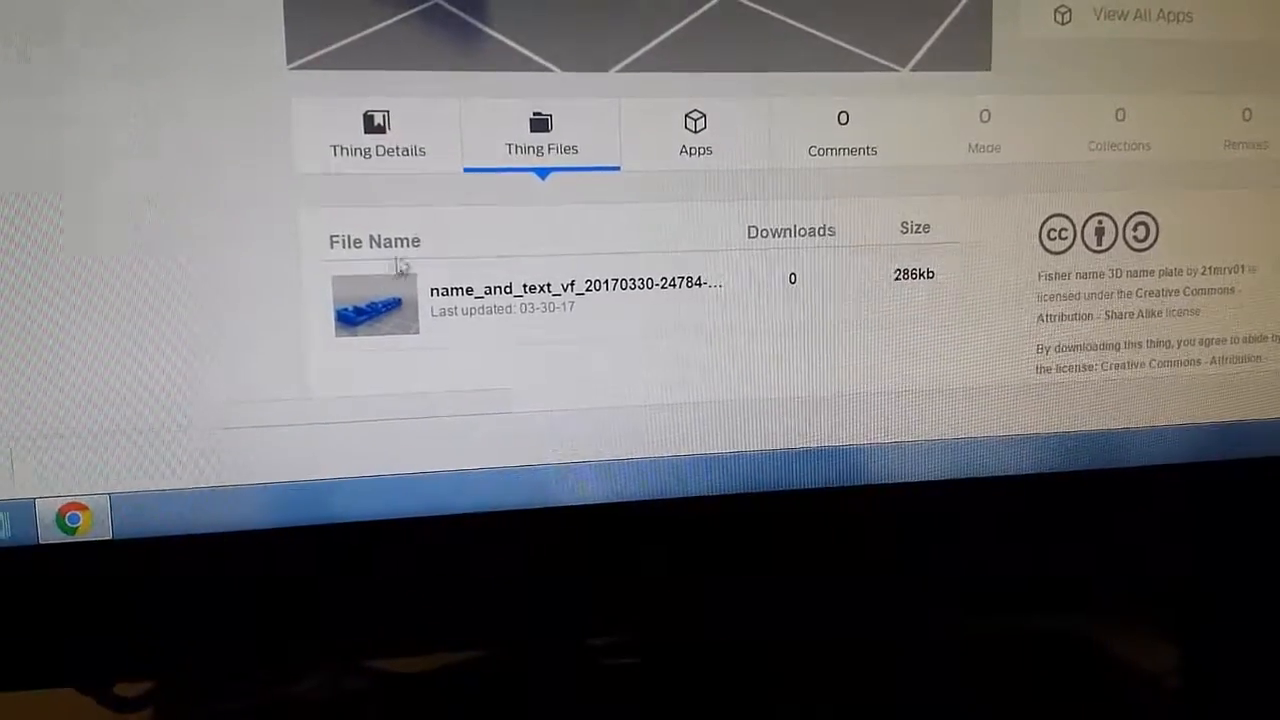
right_click(376, 302)
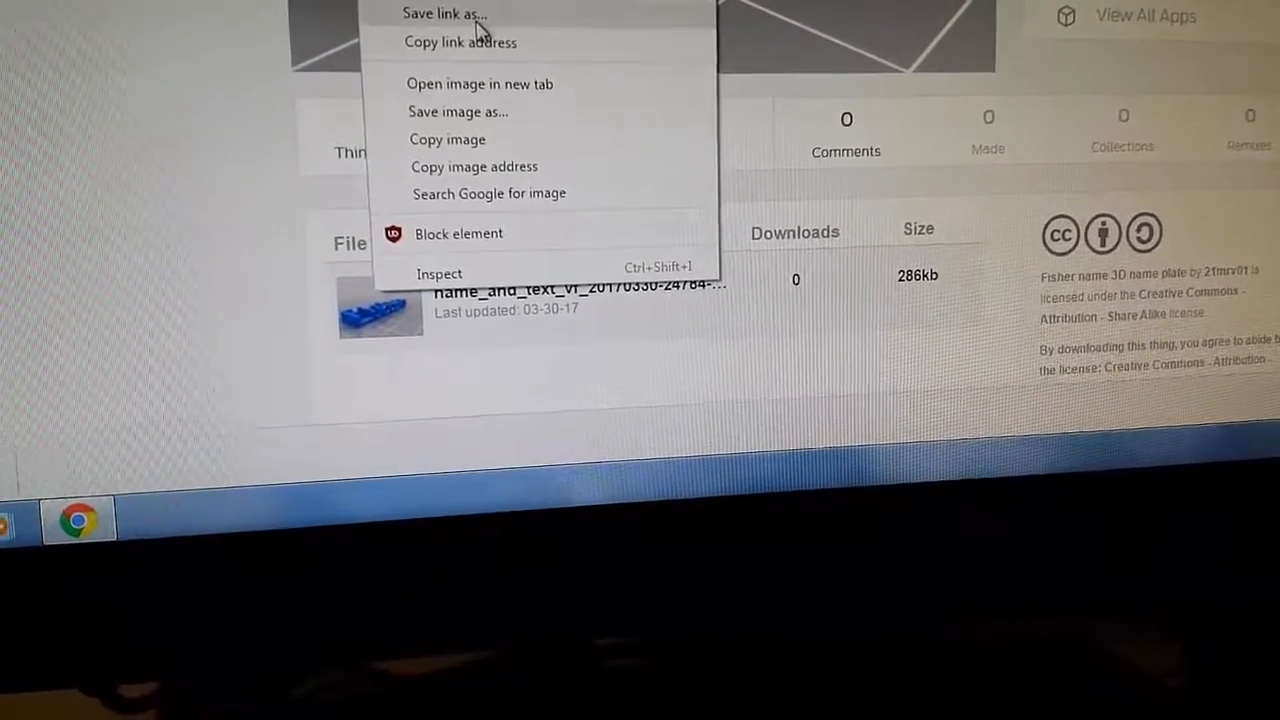
click(456, 112)
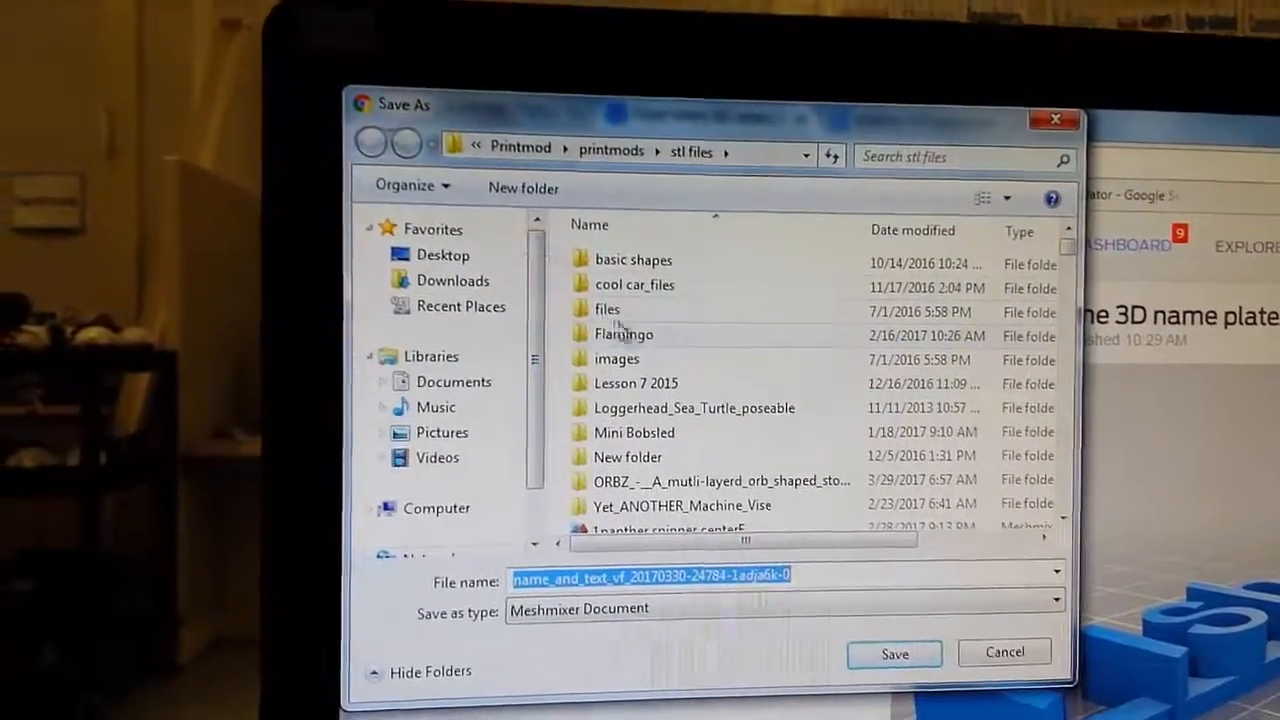
click(444, 256)
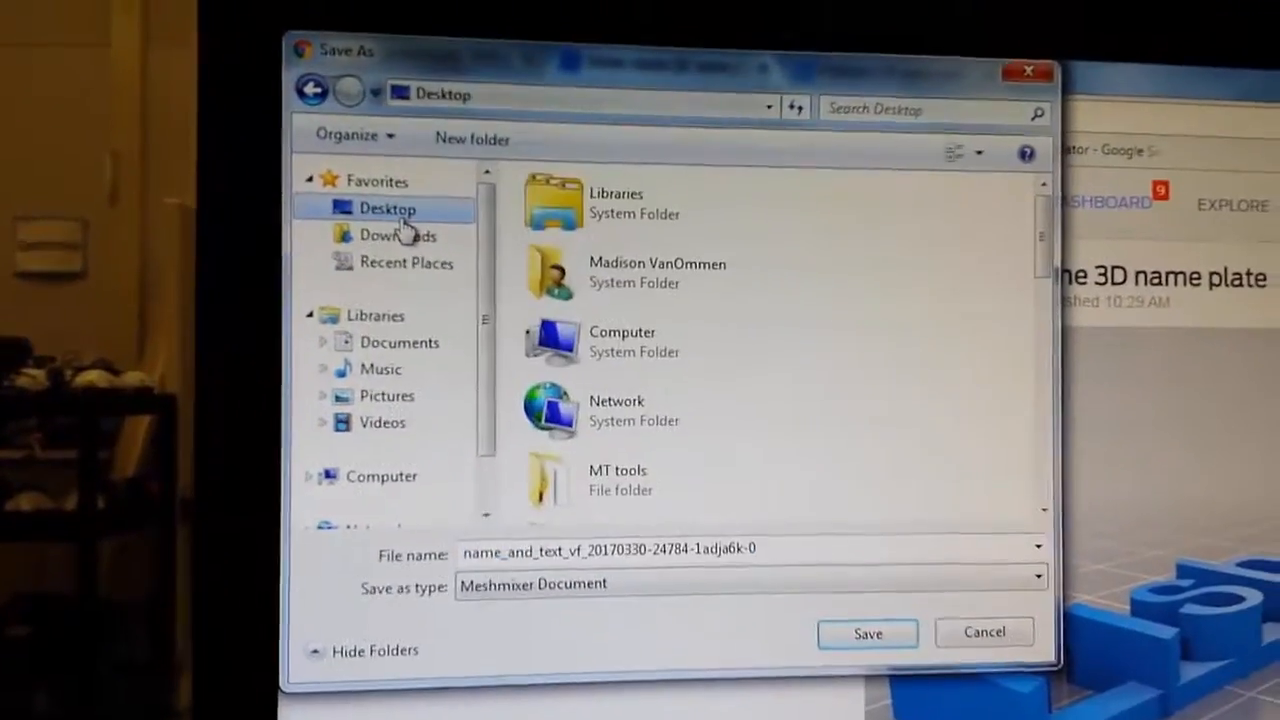
double_click(616, 480)
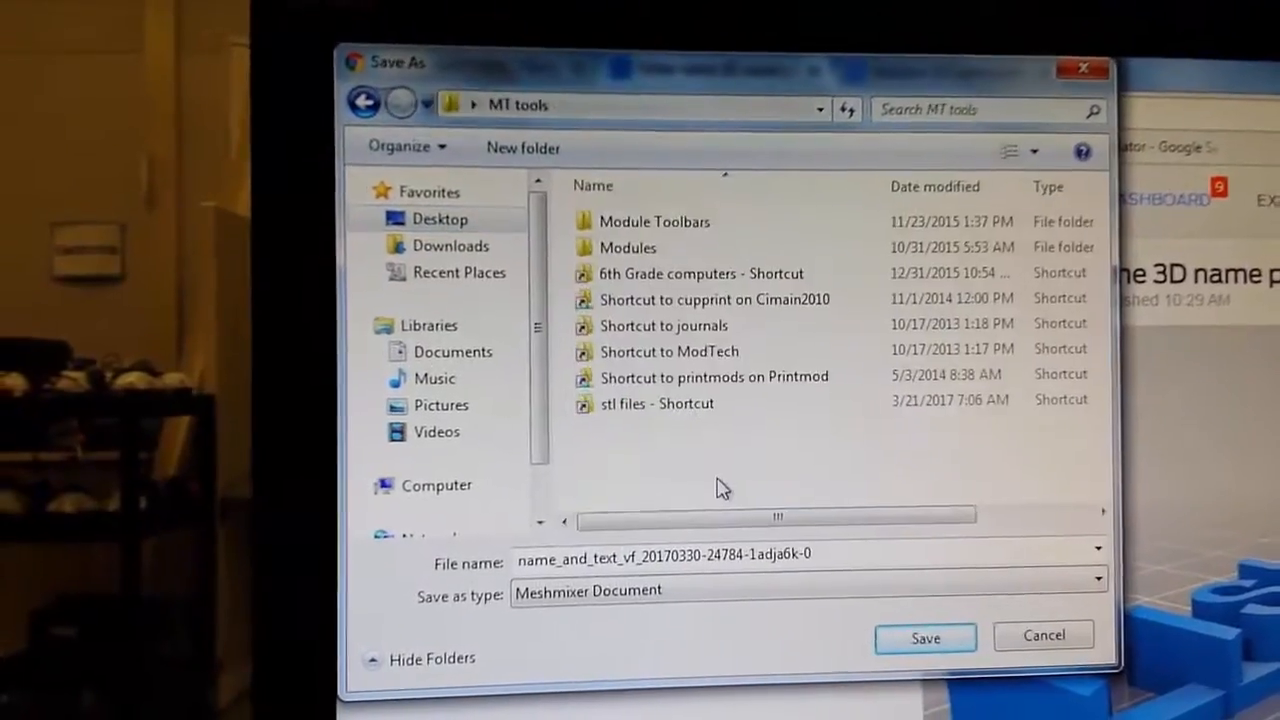
double_click(656, 404)
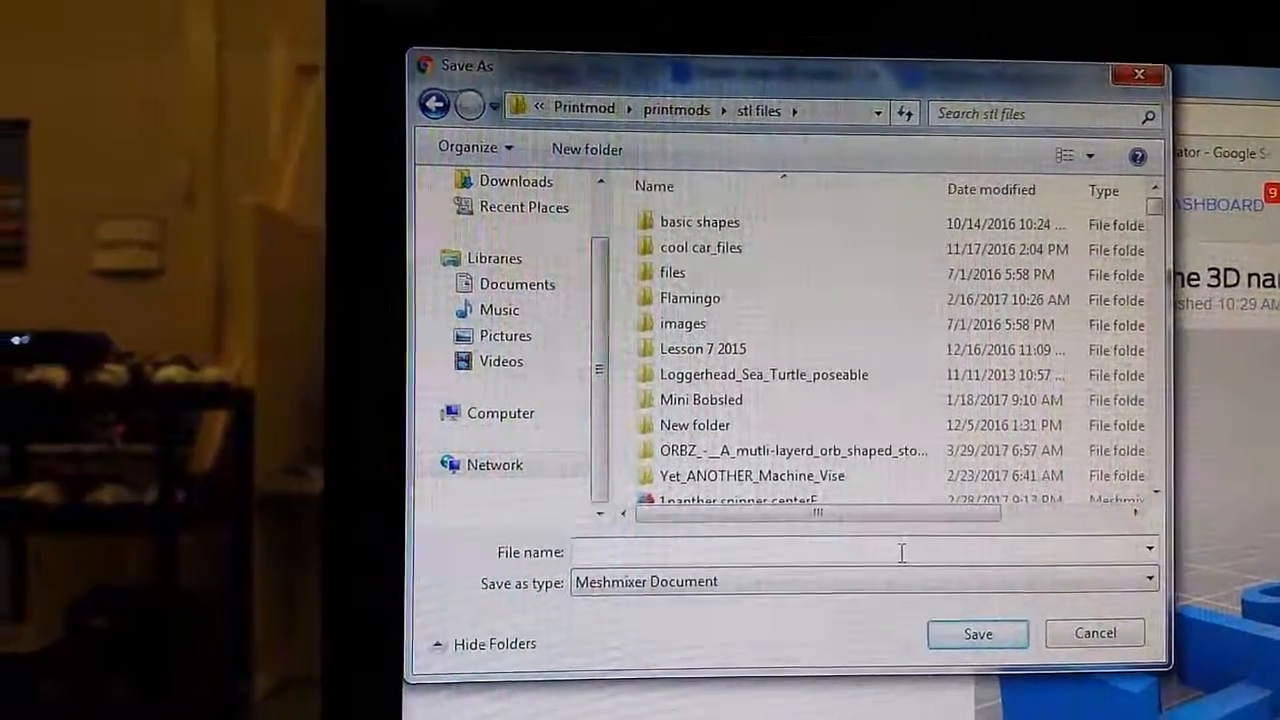
text(Fisher name)
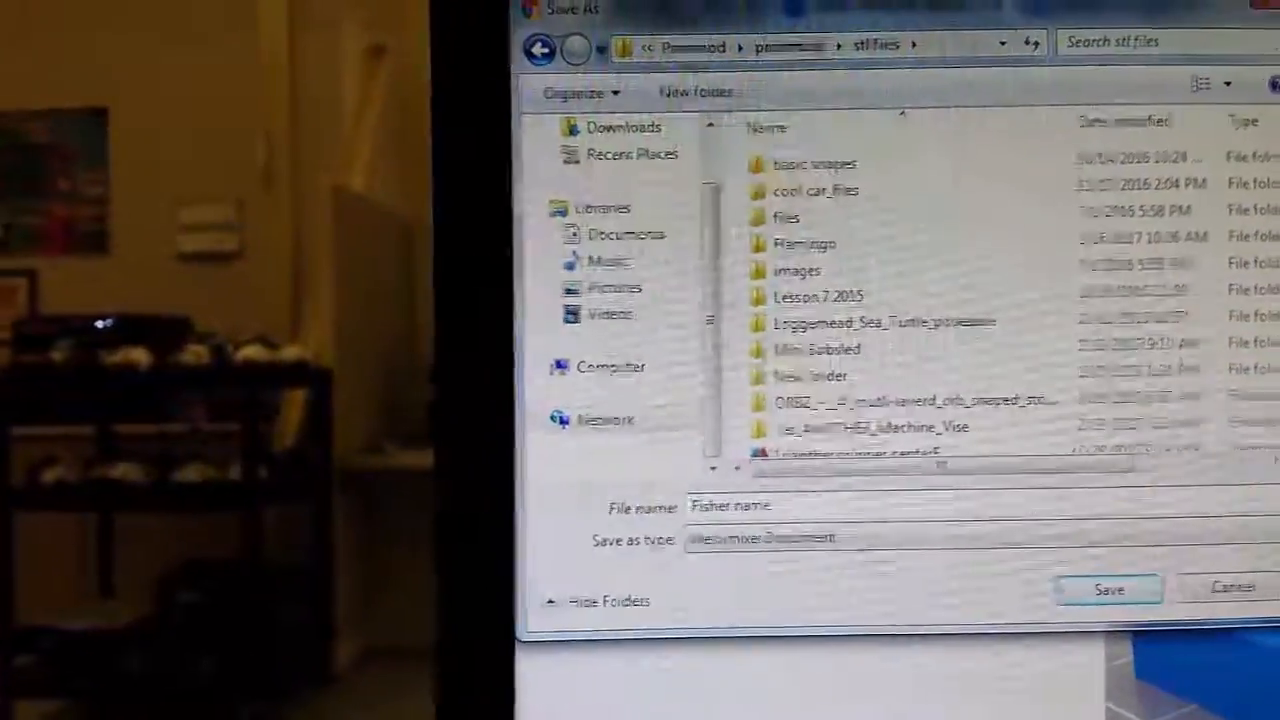
text(- Madi)
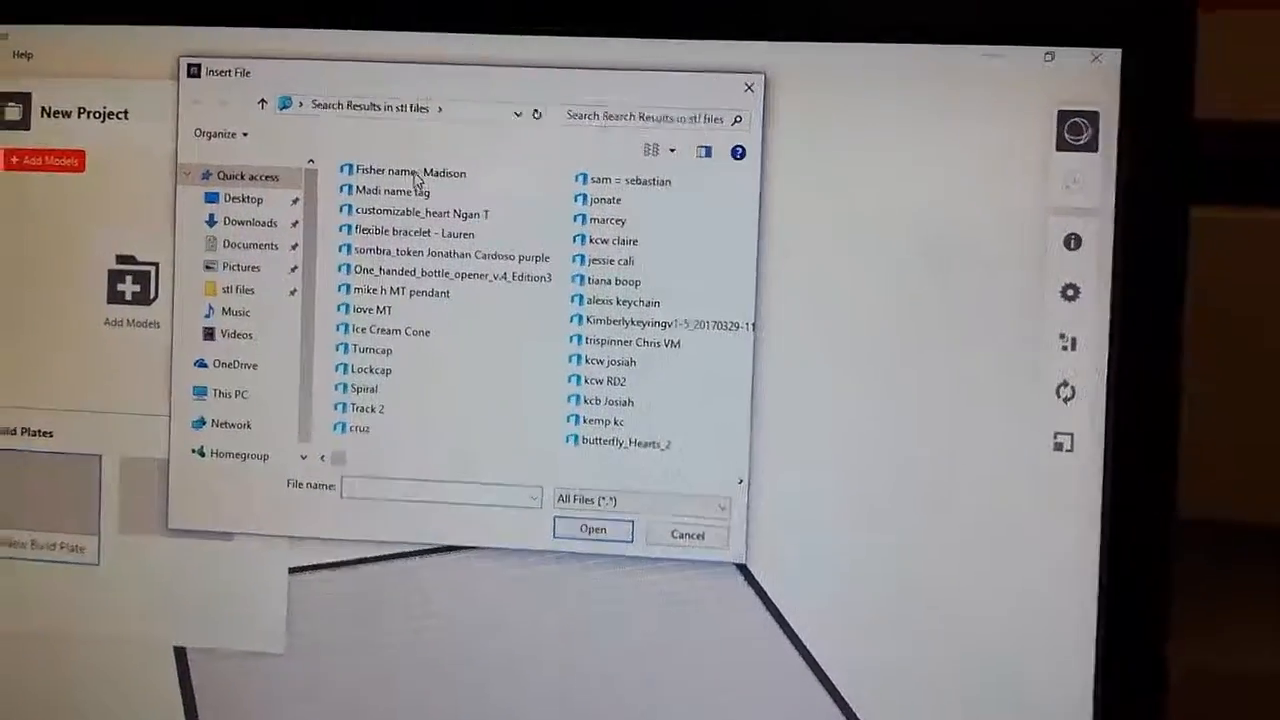
- Insert the Fisher name STL so the plate sits on the MakerBot Print build plate
click(410, 172)
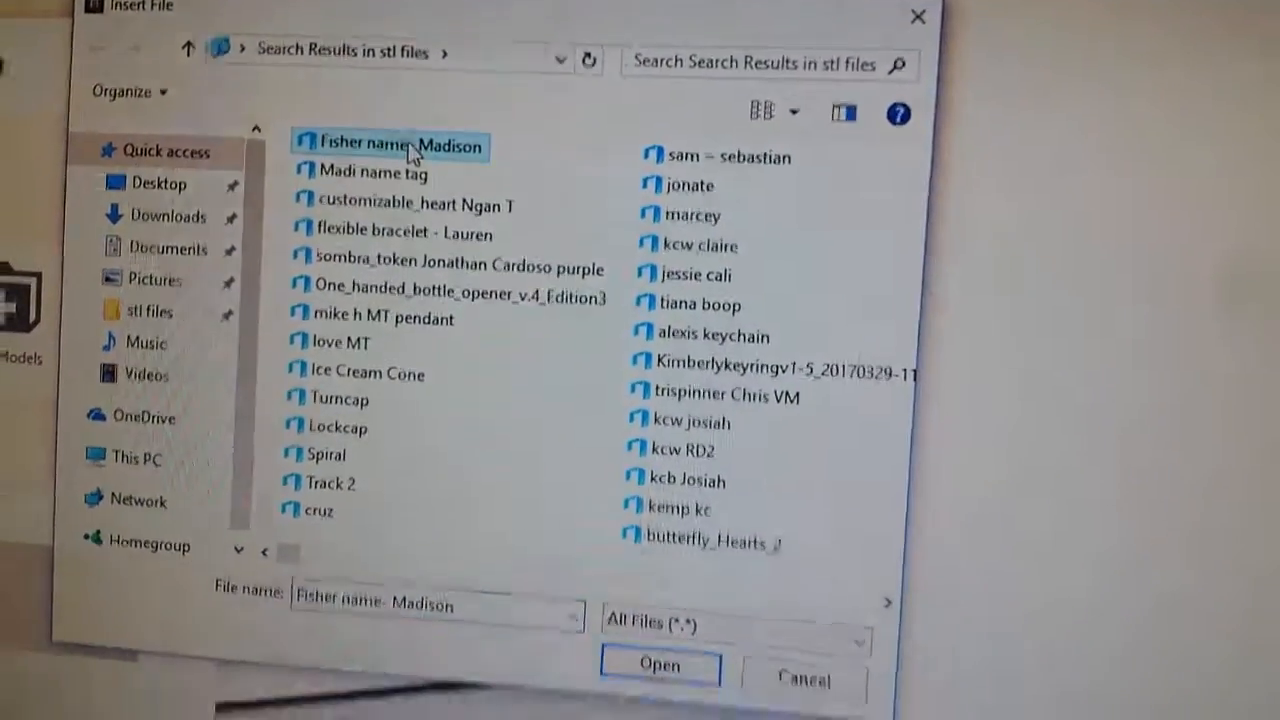
click(660, 664)
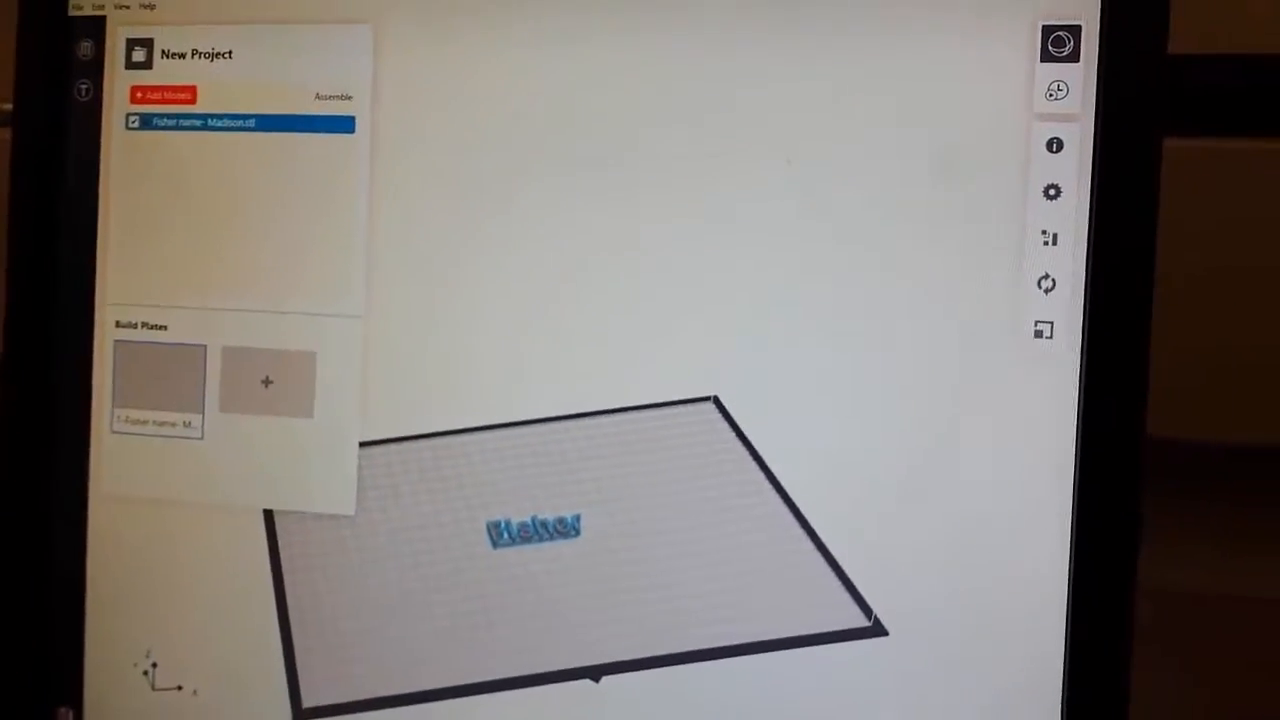